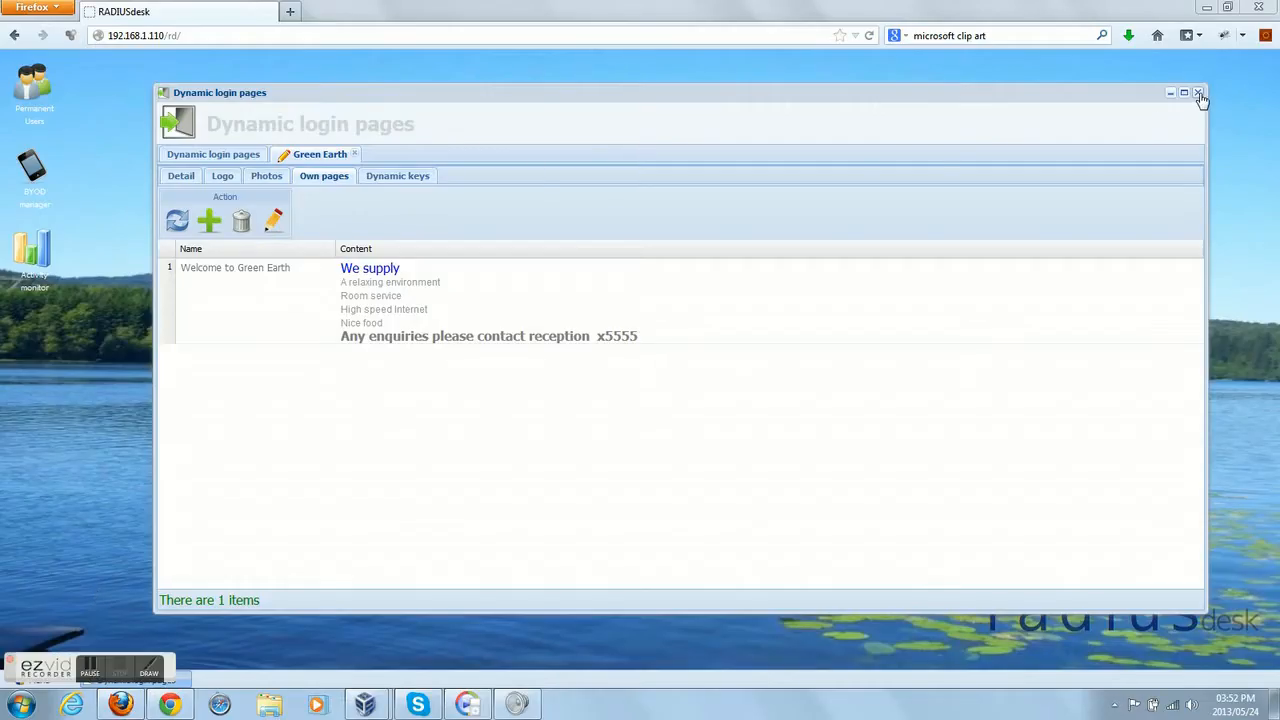
- Close the Green Earth editor and reopen Dynamic login pages from the desktop Menu
{"action": "left_click", "coordinate": [1200, 94]}
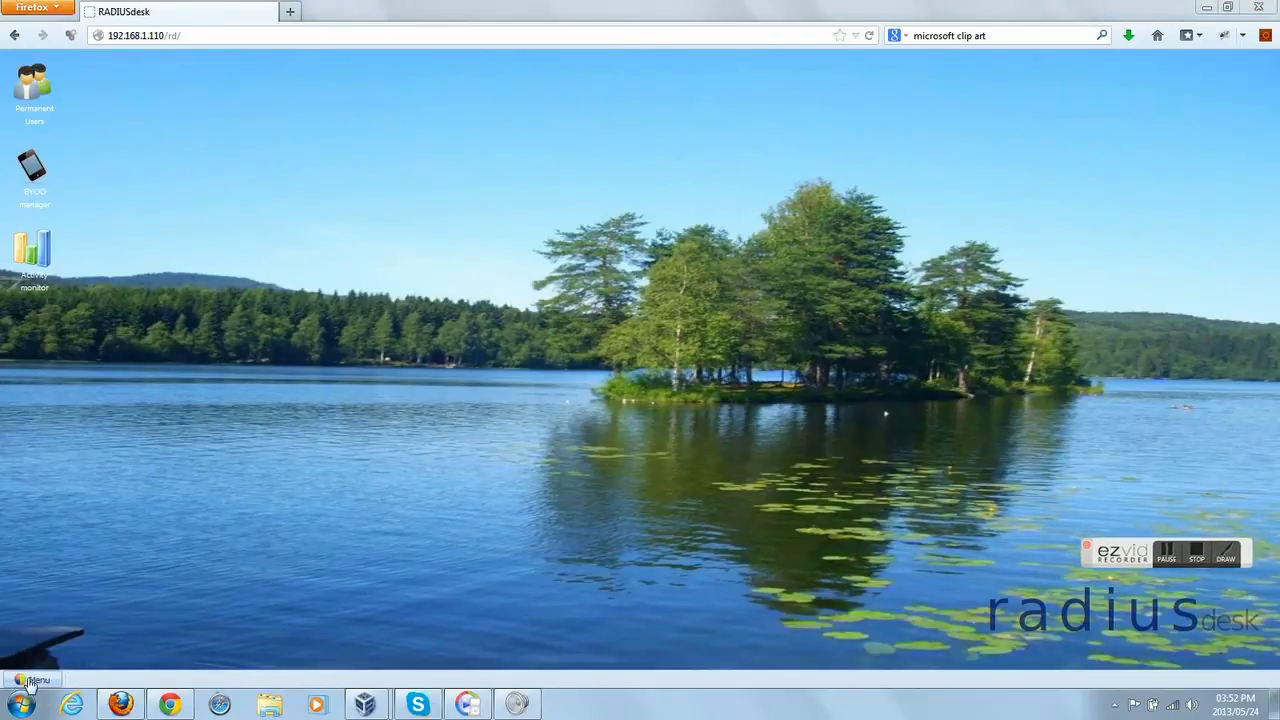
{"action": "left_click", "coordinate": [32, 680]}
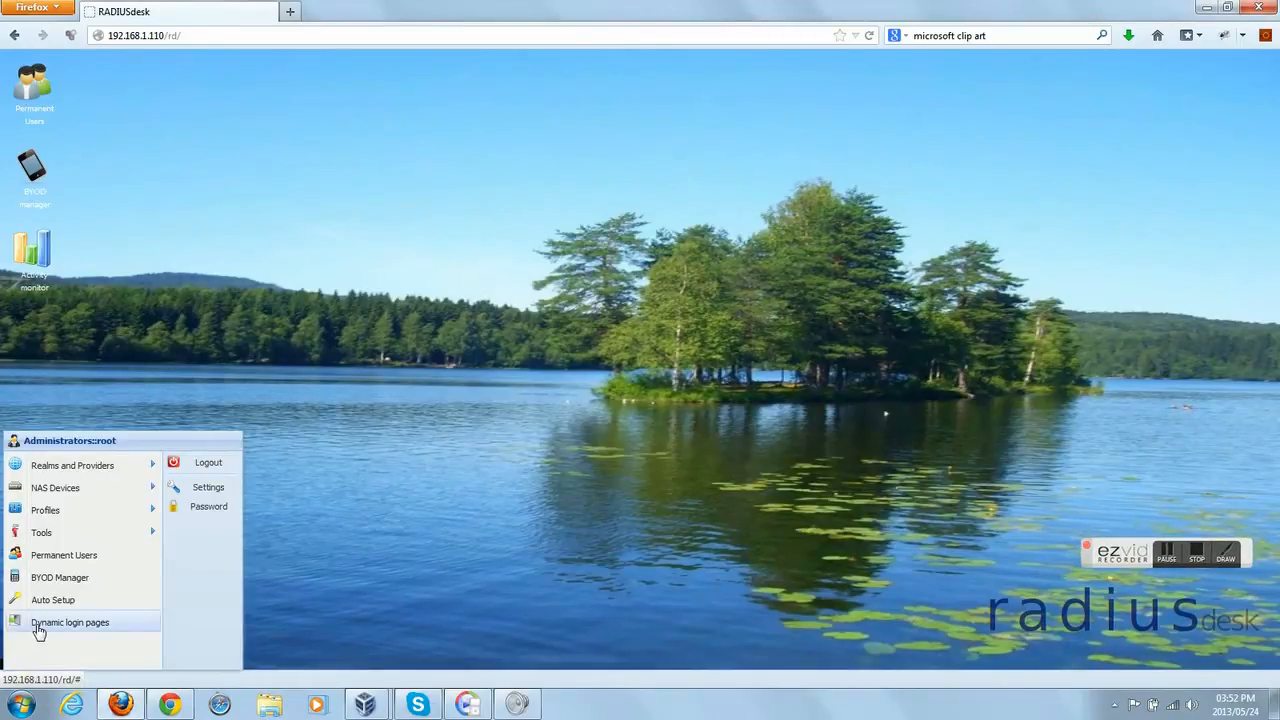
{"action": "left_click", "coordinate": [70, 622]}
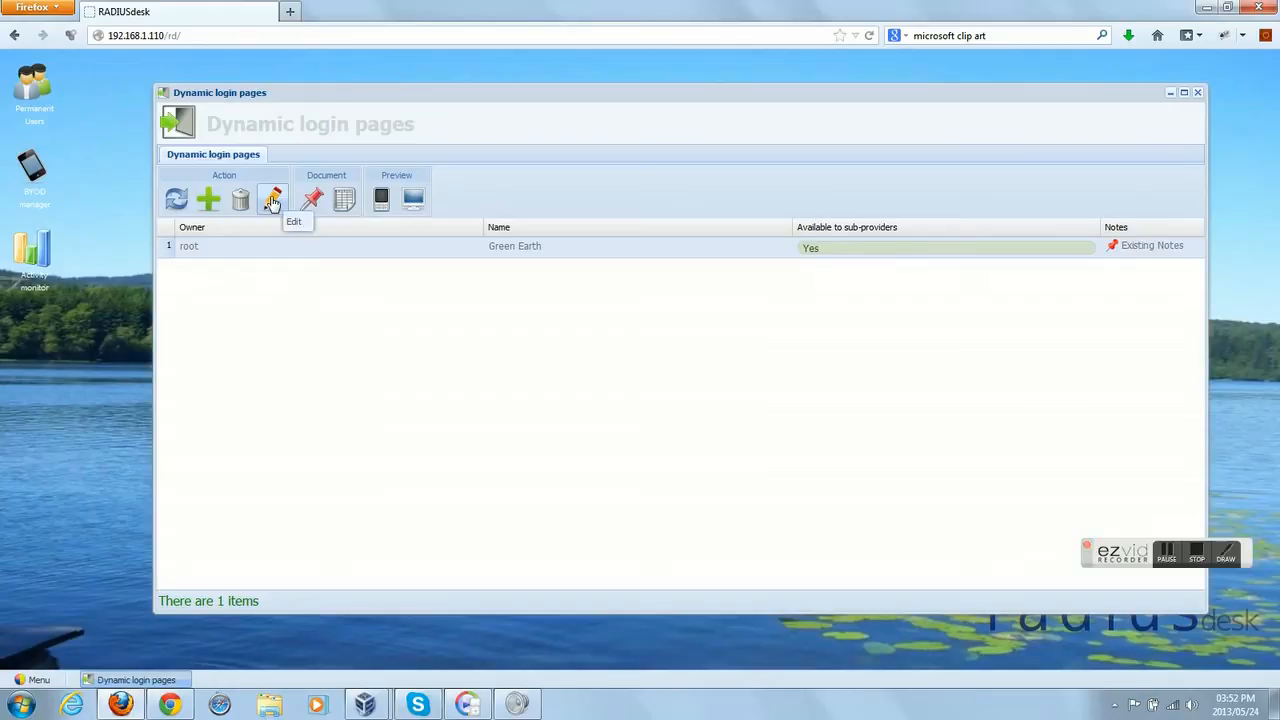
- Edit the Green Earth login page and review its Contact detail and Address sub-tabs
{"action": "left_click", "coordinate": [272, 200]}
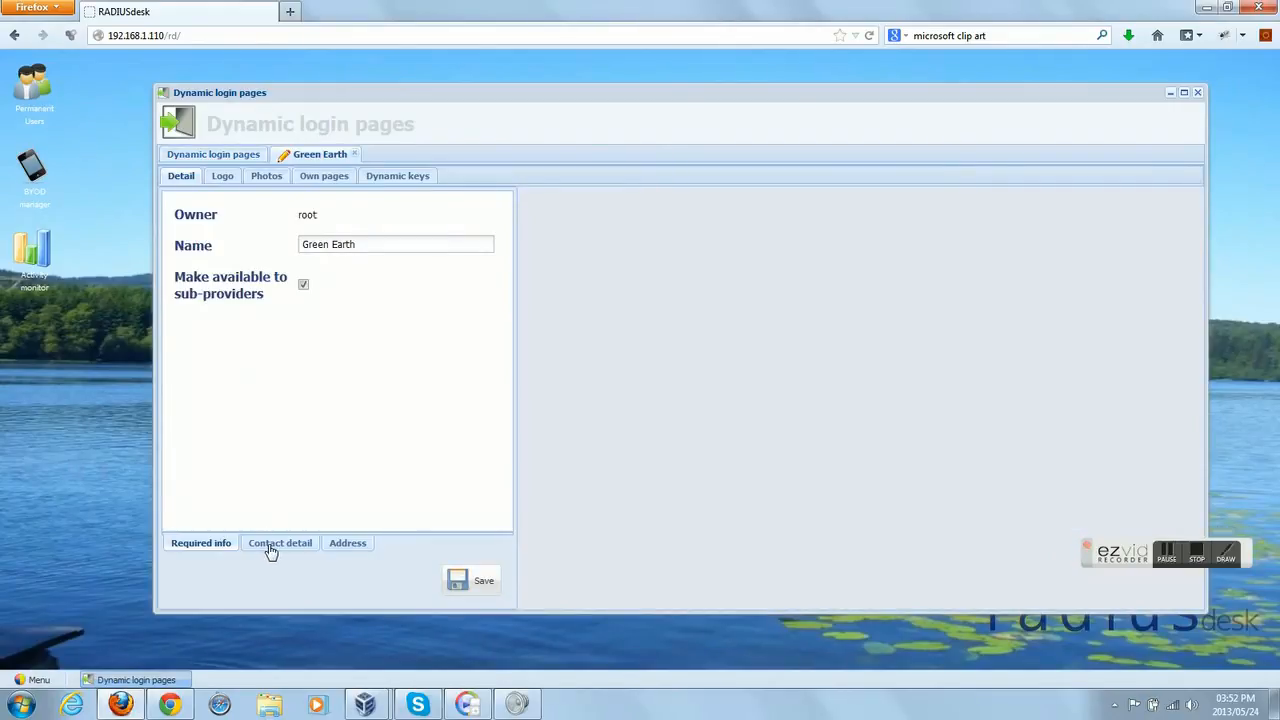
{"action": "left_click", "coordinate": [280, 542]}
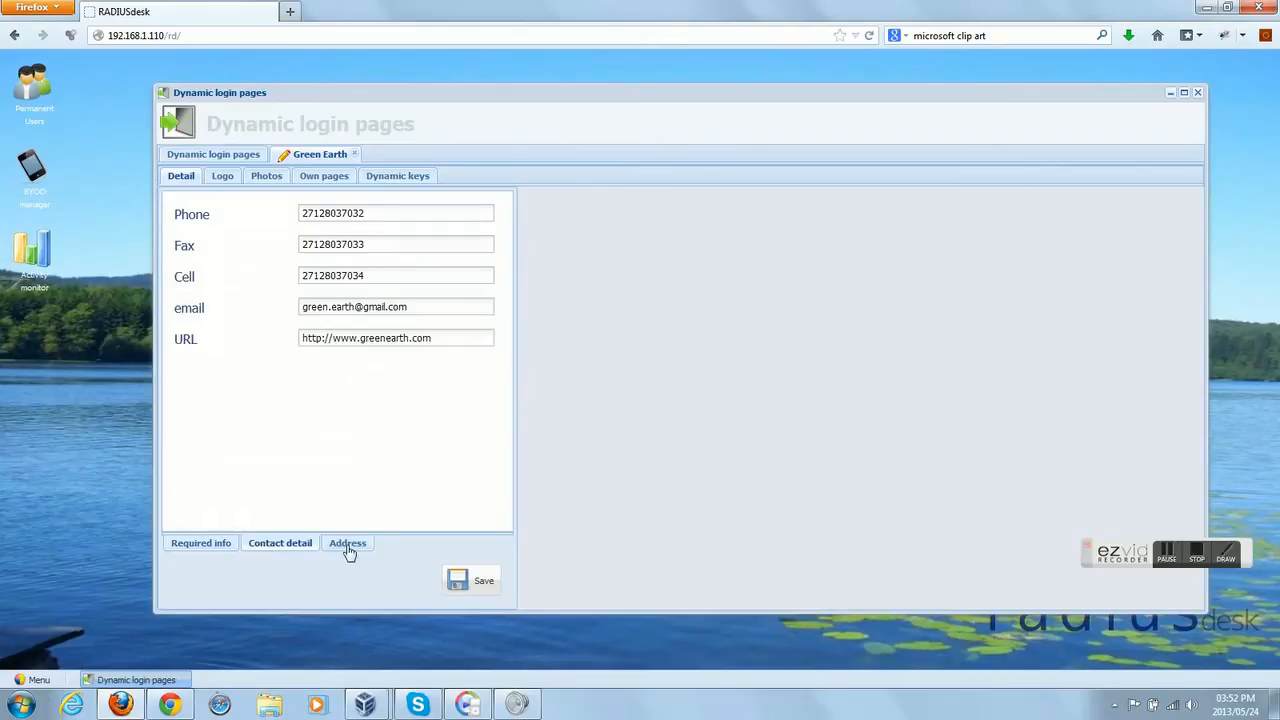
{"action": "left_click", "coordinate": [348, 544]}
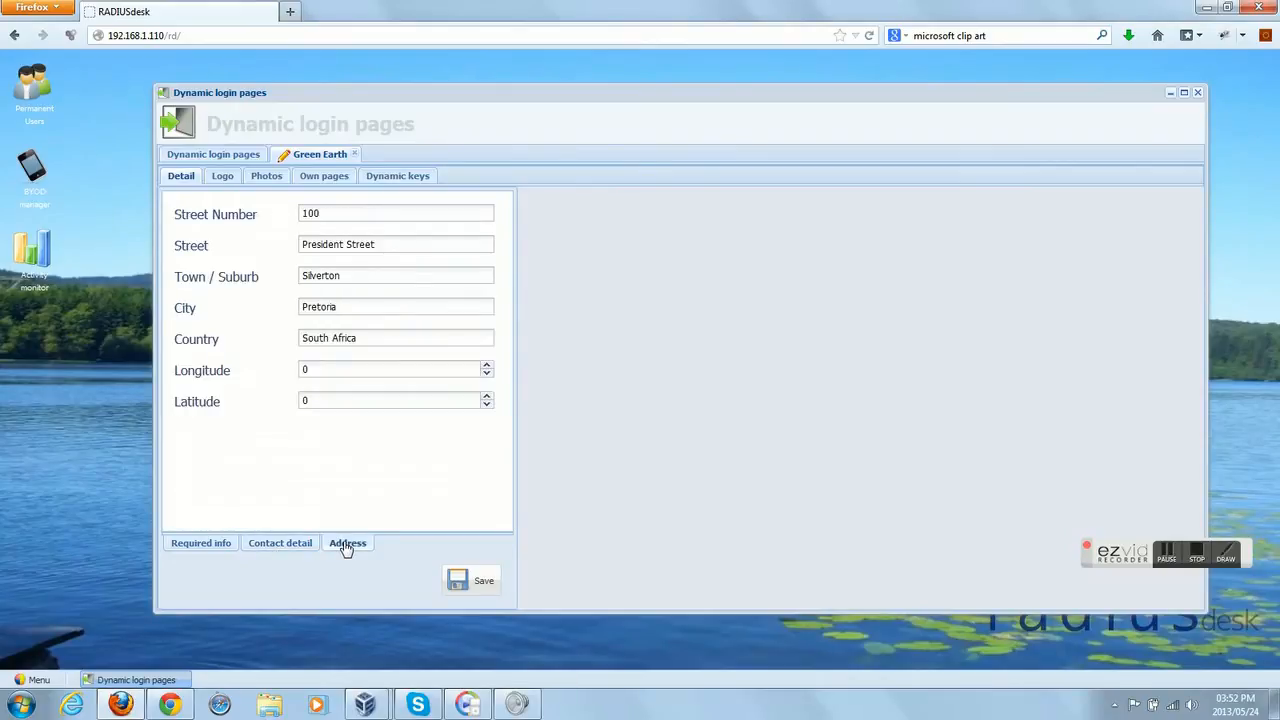
- Review Green Earth's logo and its five captioned photos
{"action": "left_click", "coordinate": [222, 176]}
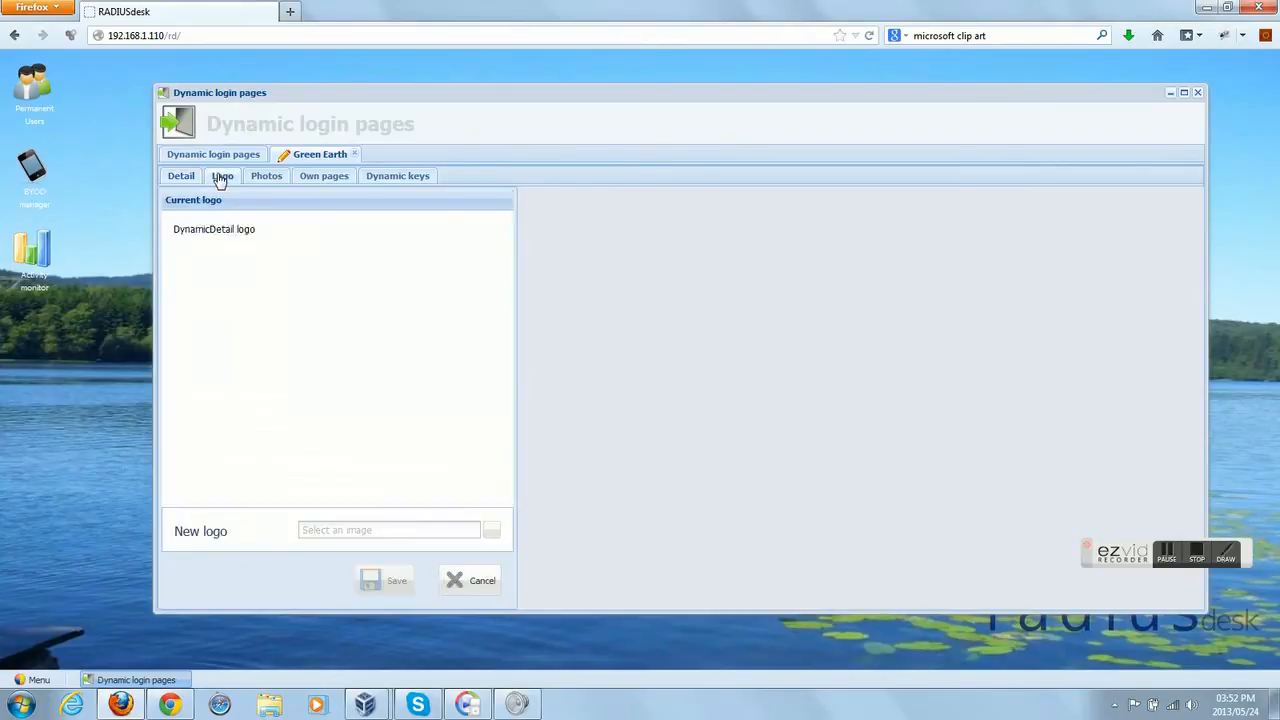
{"action": "left_click", "coordinate": [222, 176]}
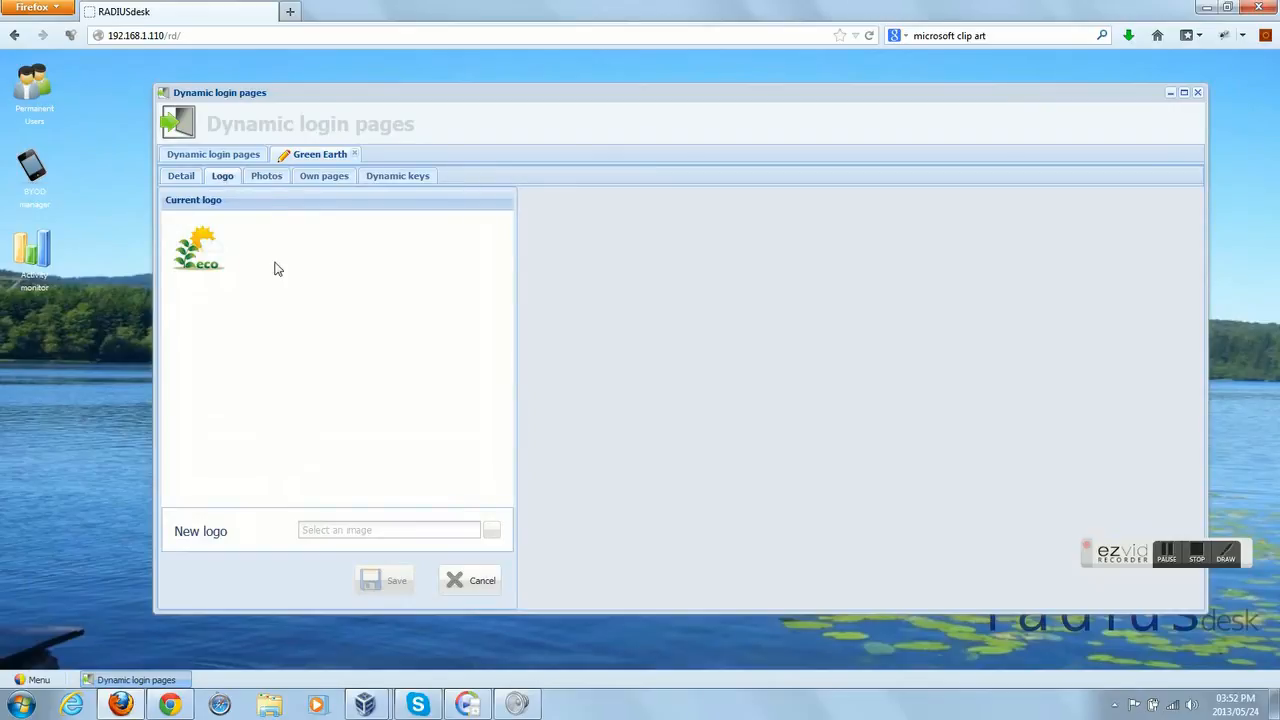
{"action": "left_click", "coordinate": [266, 176]}
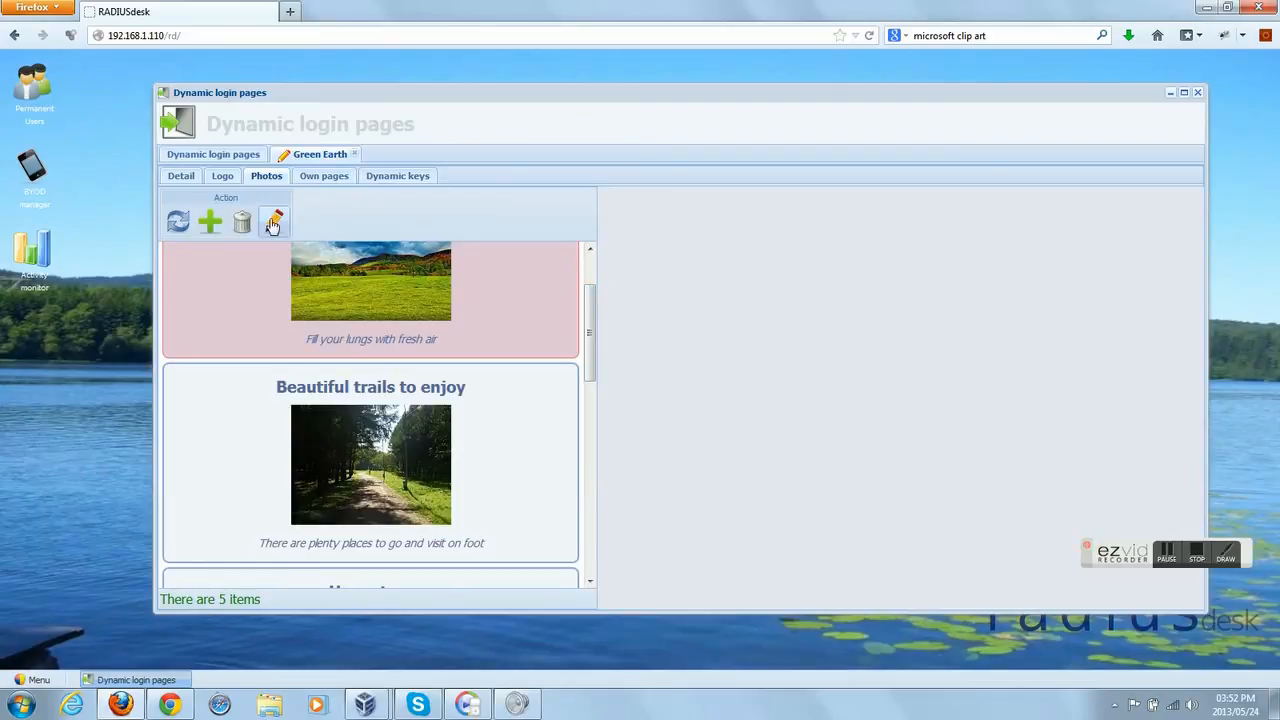
- View and close a photo's edit form unchanged, then show Green Earth's own pages
{"action": "left_click", "coordinate": [272, 220]}
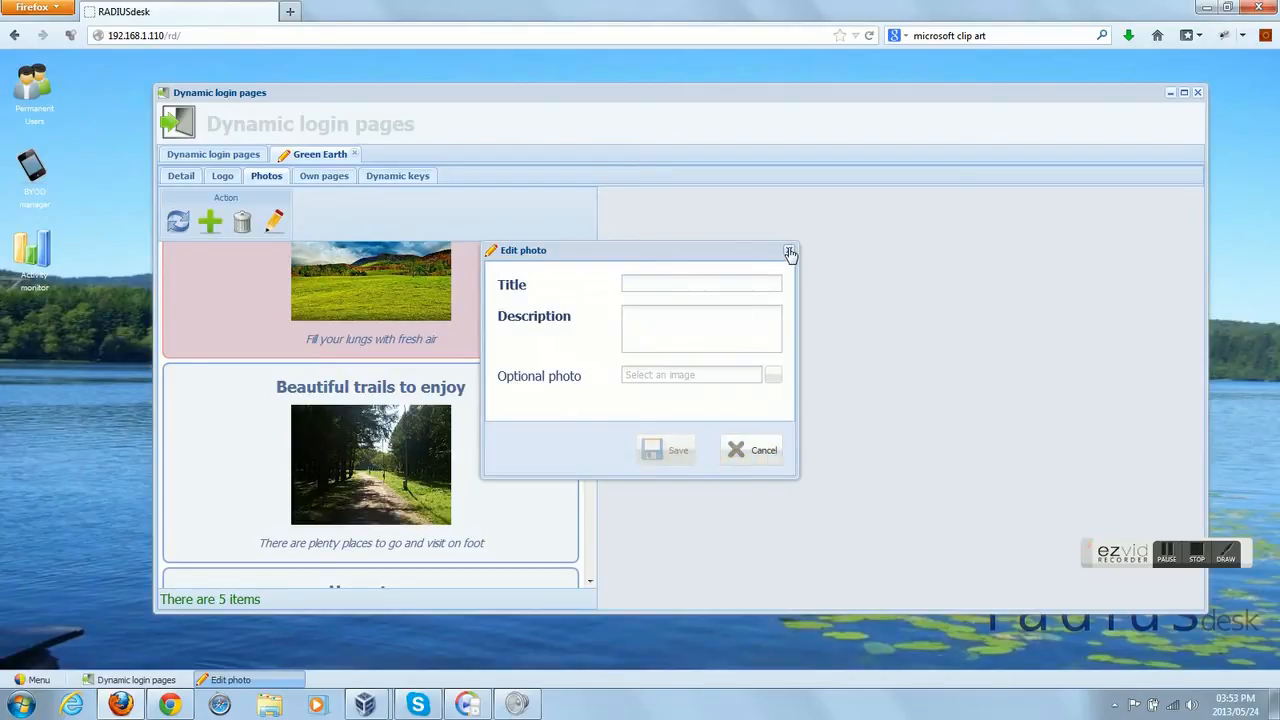
{"action": "left_click", "coordinate": [790, 252]}
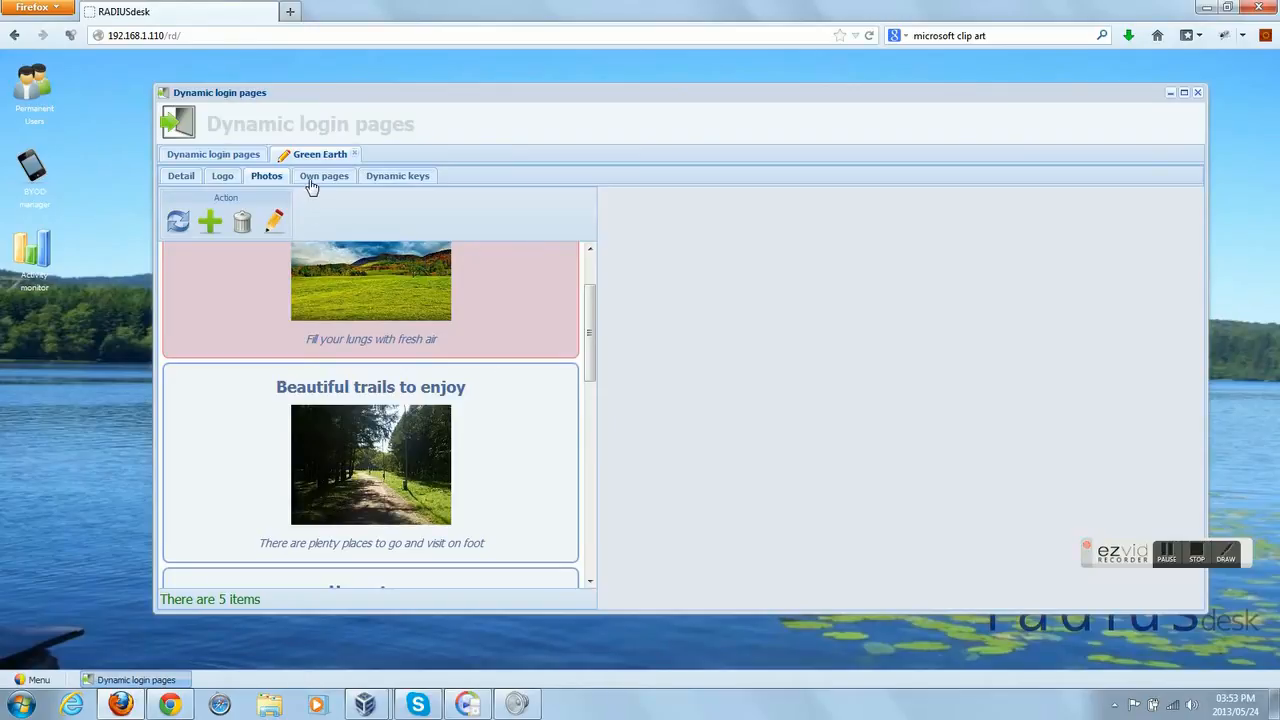
{"action": "mouse_move", "coordinate": [344, 182]}
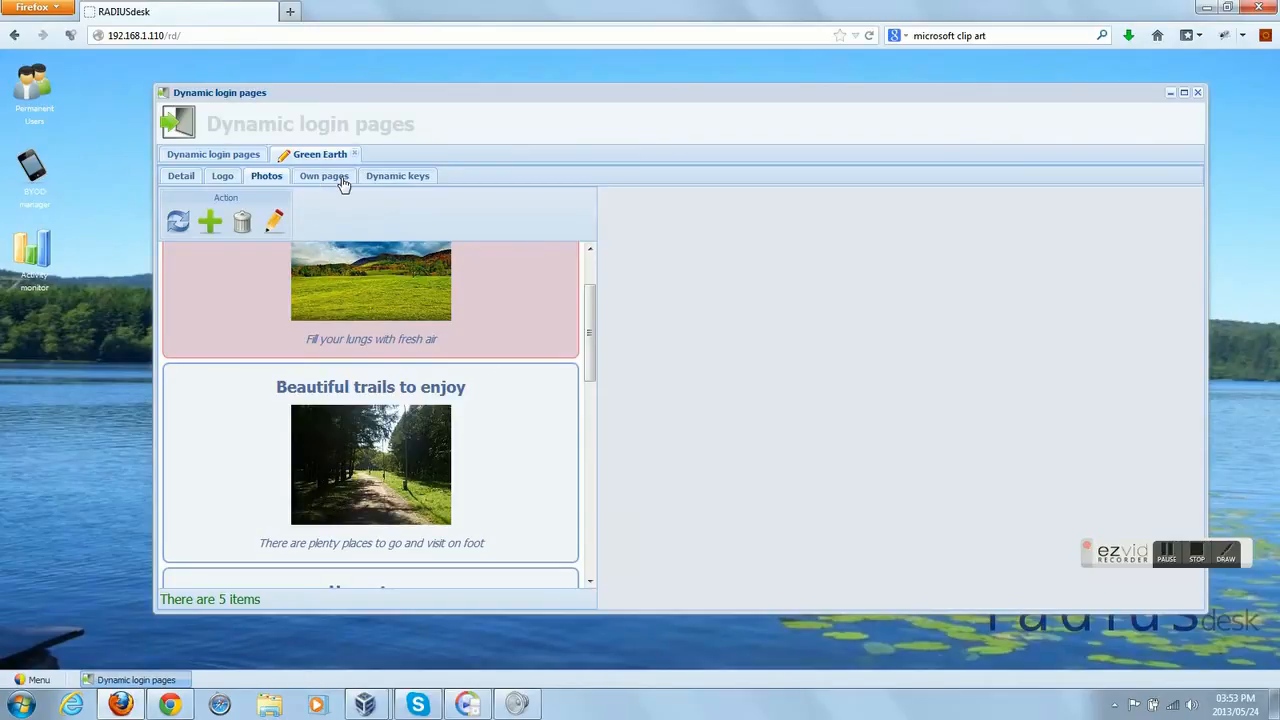
{"action": "left_click", "coordinate": [324, 176]}
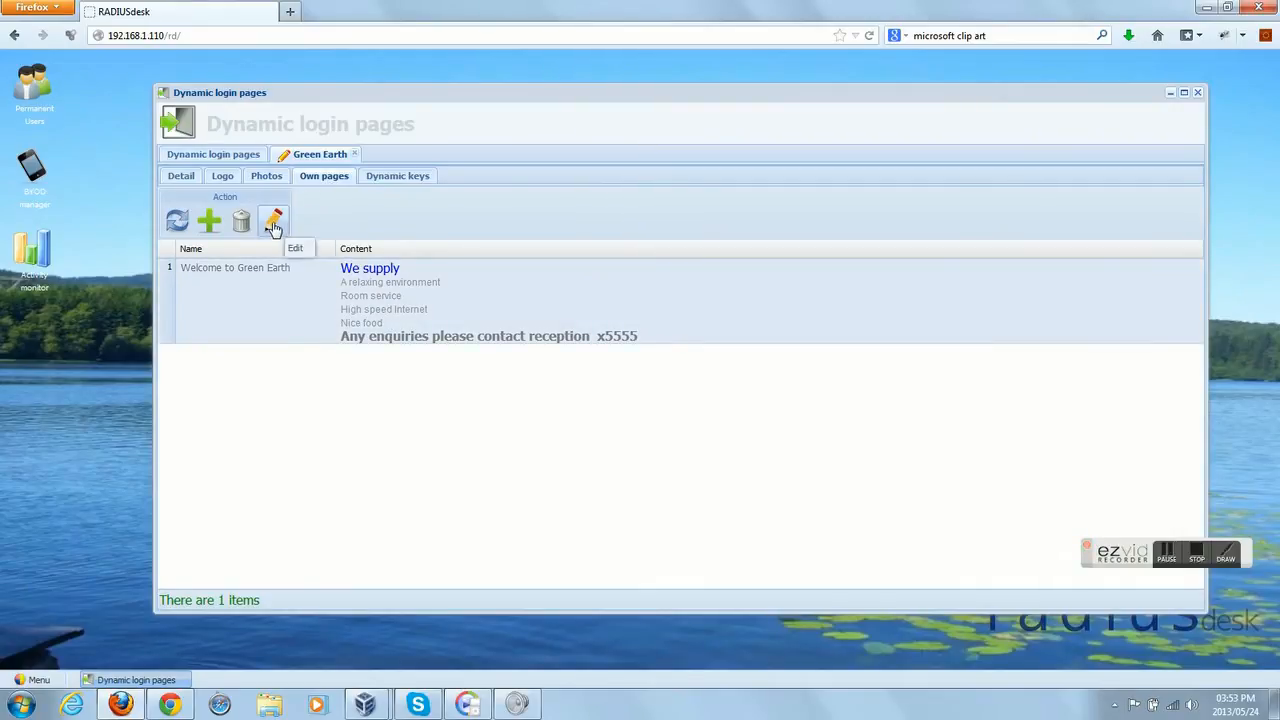
- View and close the 'Welcome to Green Earth' page editor, then show its dynamic keys
{"action": "left_click", "coordinate": [272, 220]}
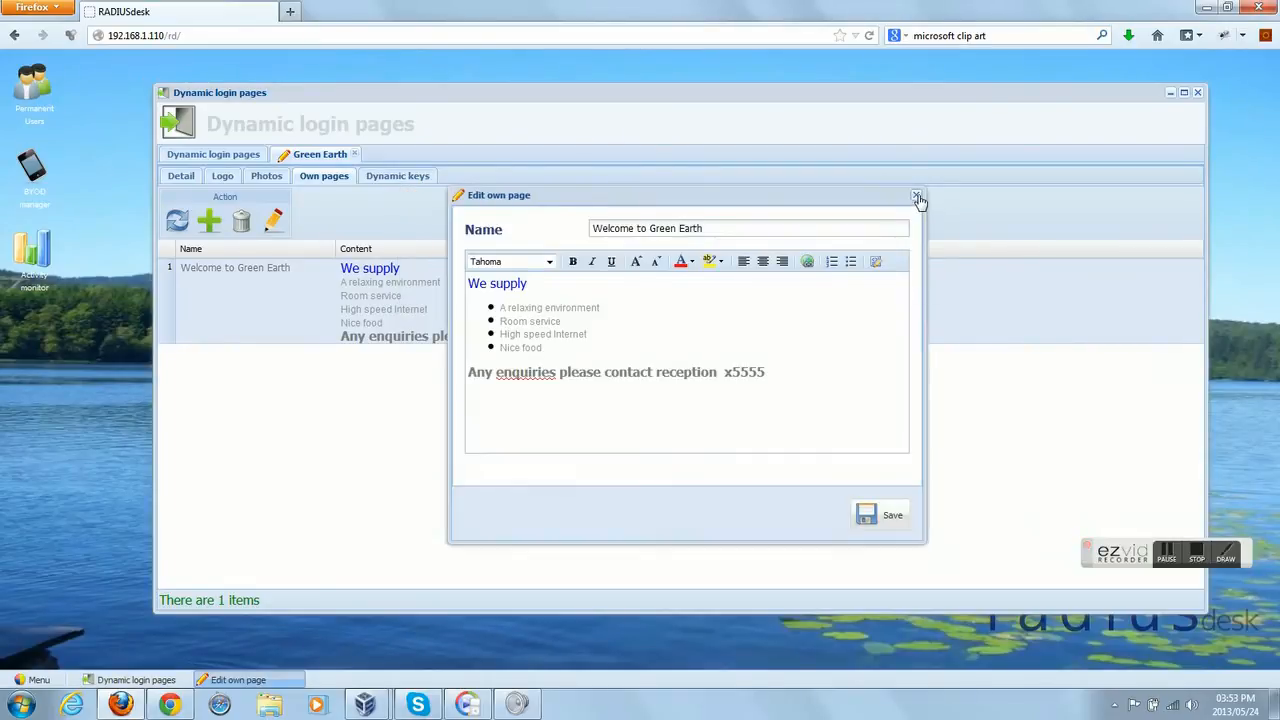
{"action": "left_click", "coordinate": [916, 194]}
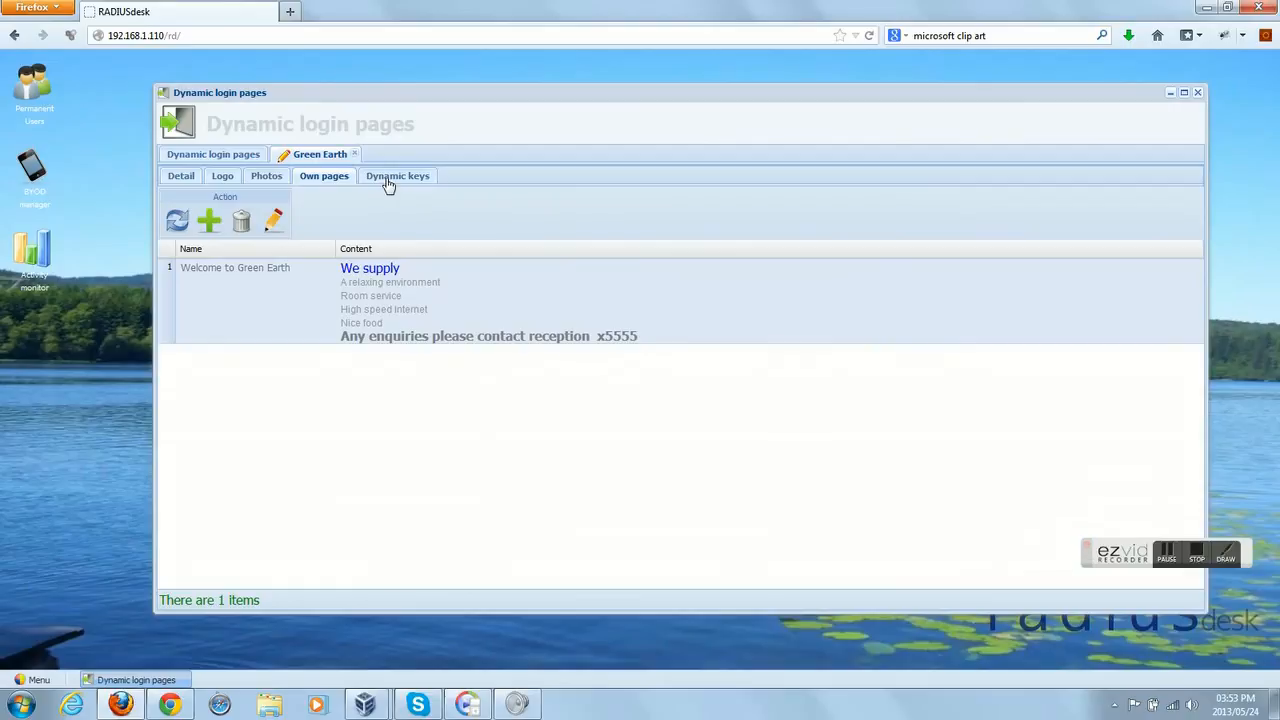
{"action": "left_click", "coordinate": [398, 176]}
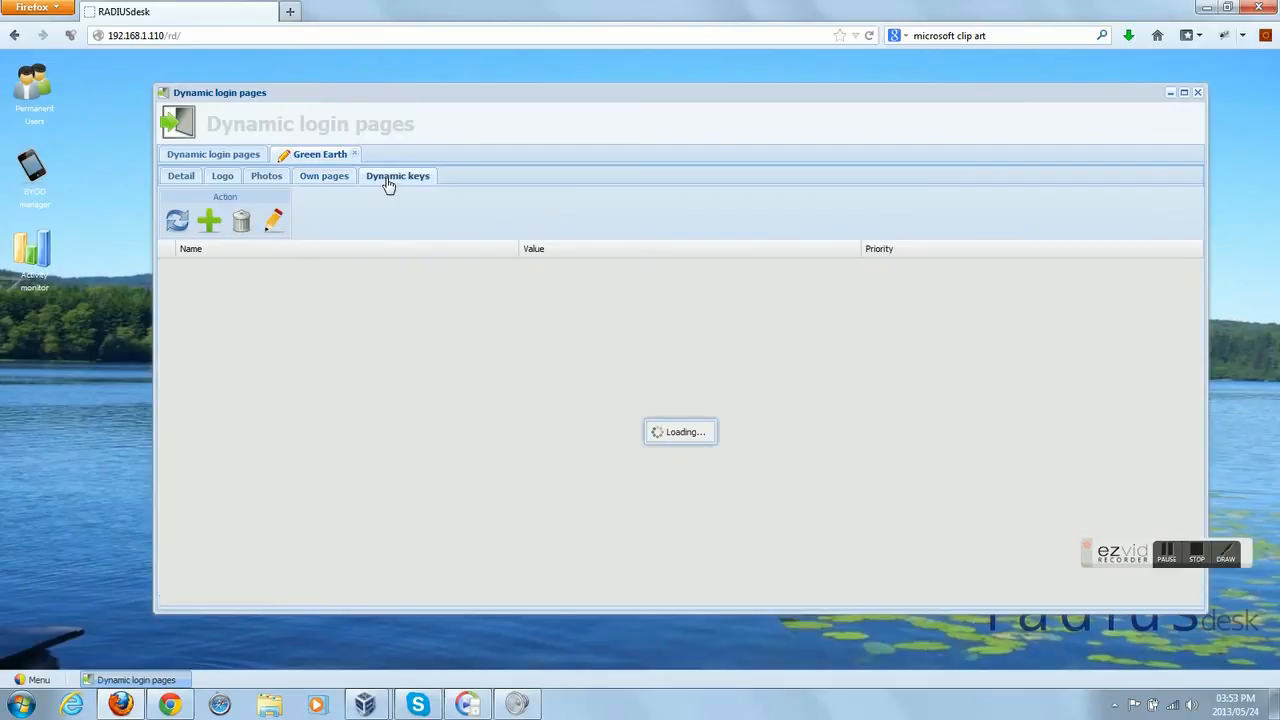
- Inspect the ssid dynamic key with value GreenEarth and close it without saving
{"action": "left_click", "coordinate": [398, 176]}
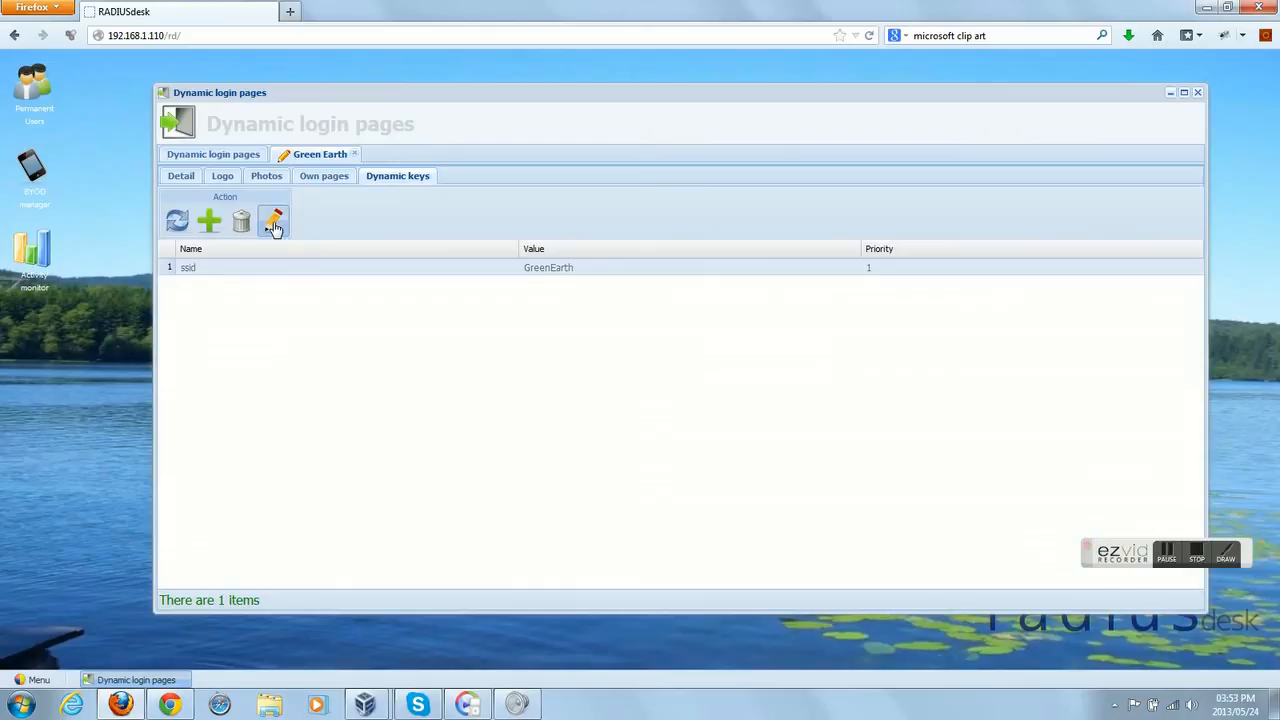
{"action": "left_click", "coordinate": [274, 220]}
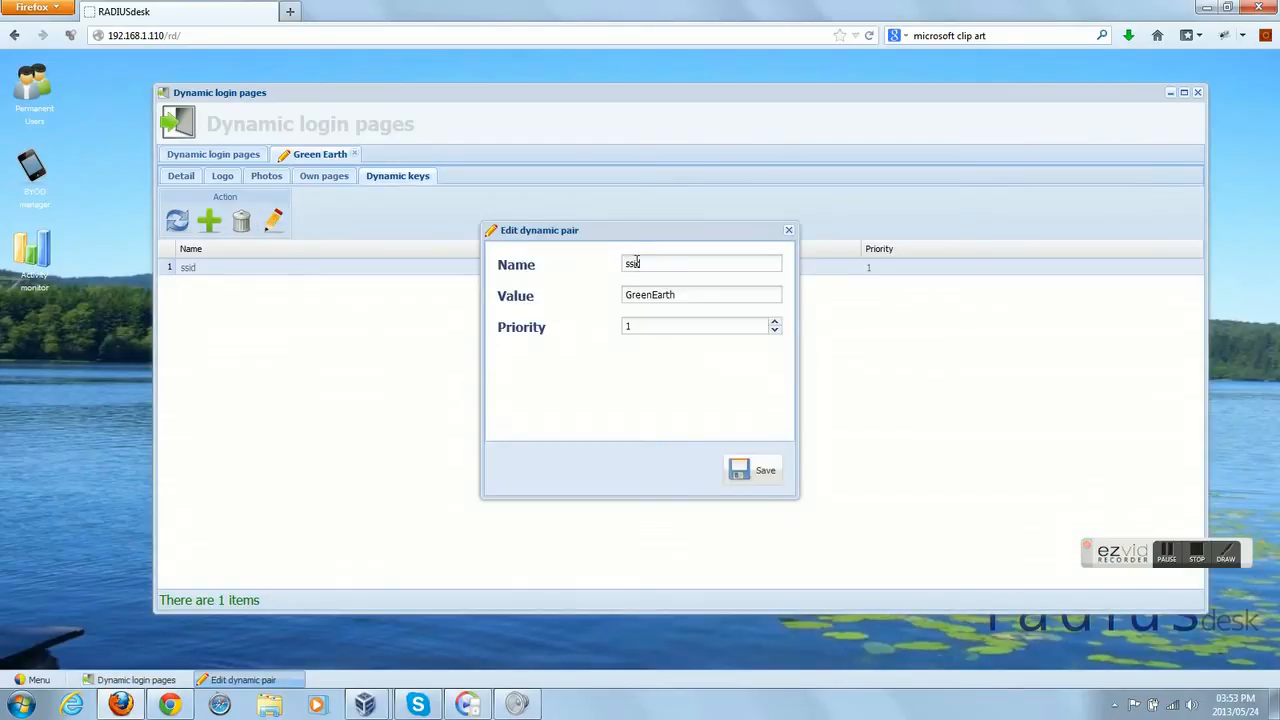
{"action": "double_click", "coordinate": [650, 294]}
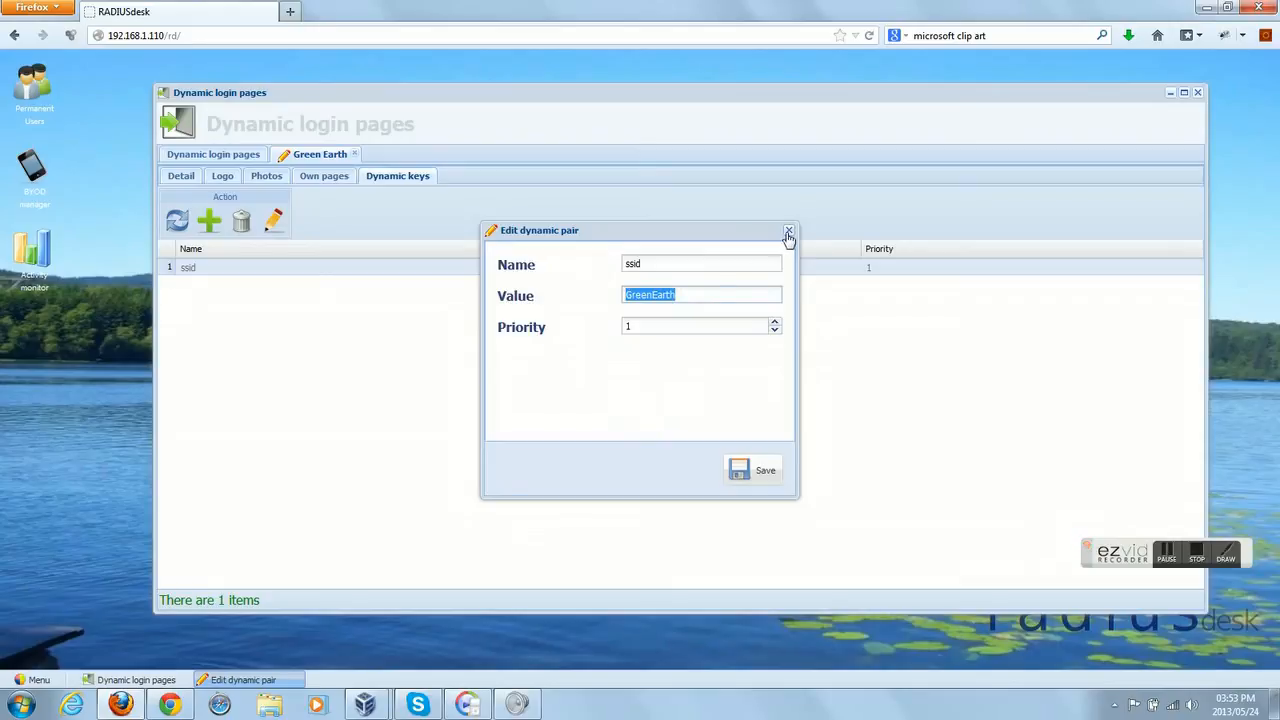
{"action": "left_click", "coordinate": [788, 232]}
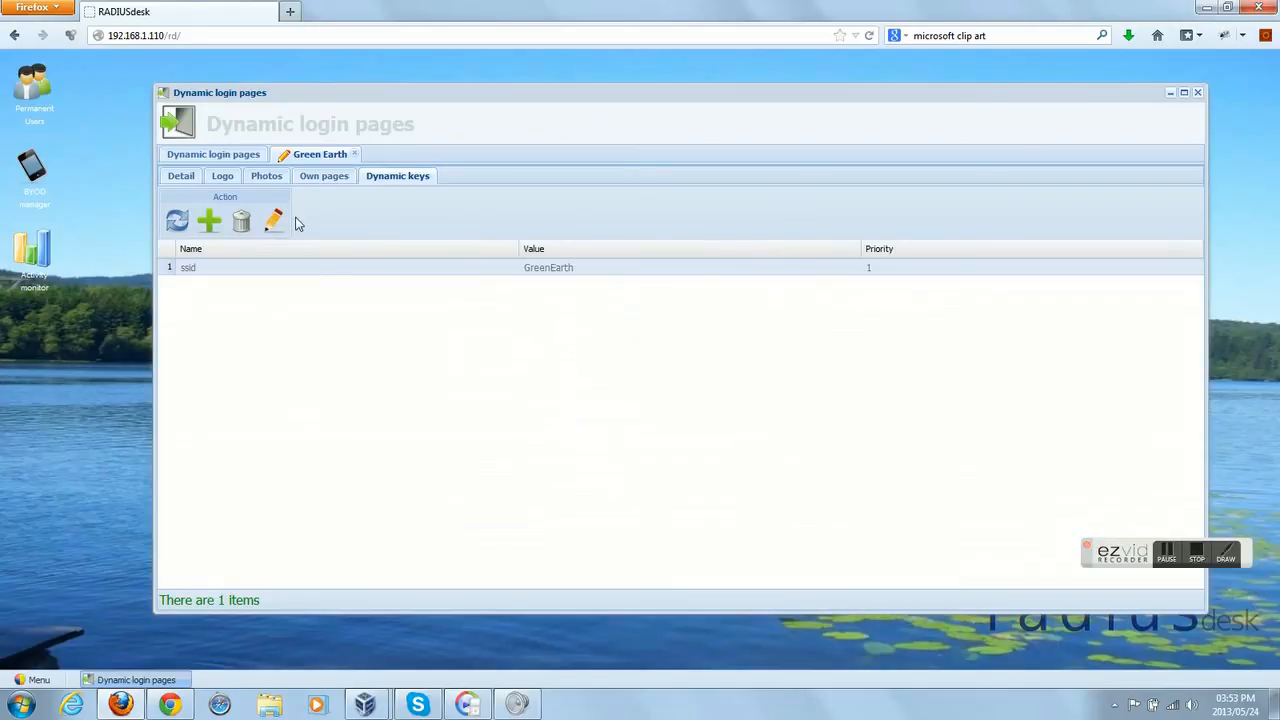
{"action": "mouse_move", "coordinate": [248, 156]}
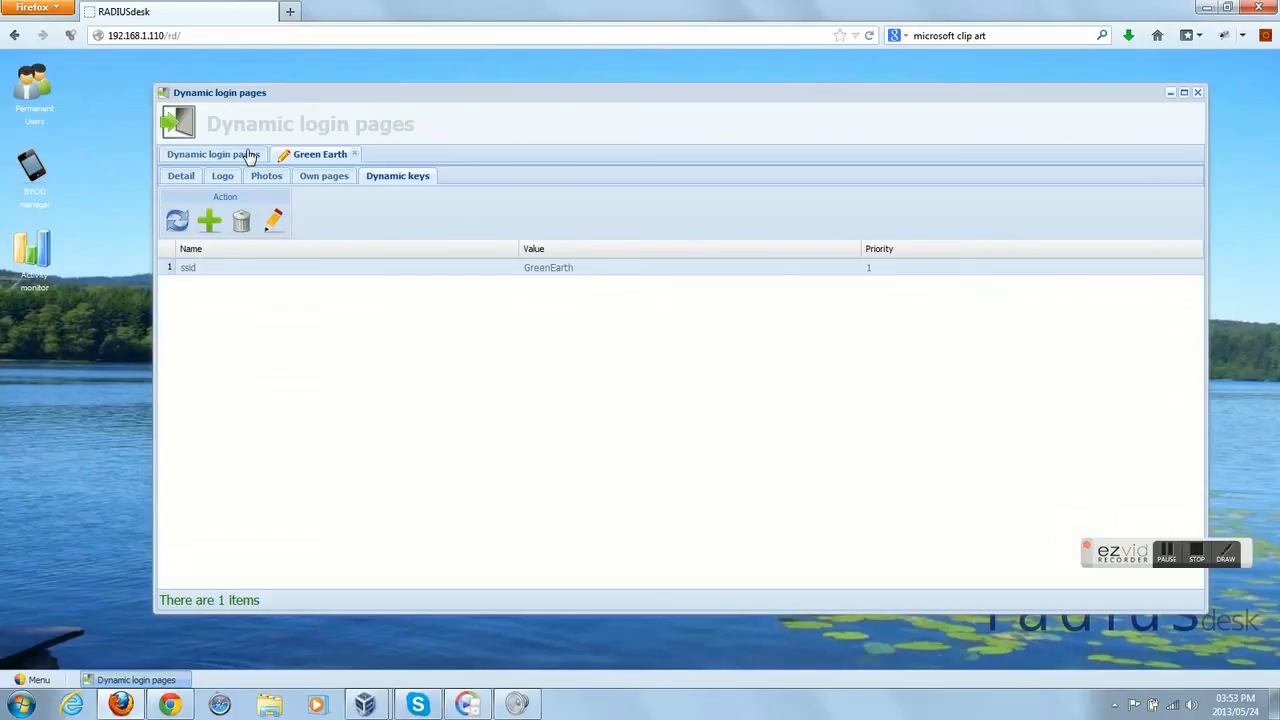
- Return to the Dynamic login pages list and preview Green Earth as a mobile login page
{"action": "left_click", "coordinate": [356, 154]}
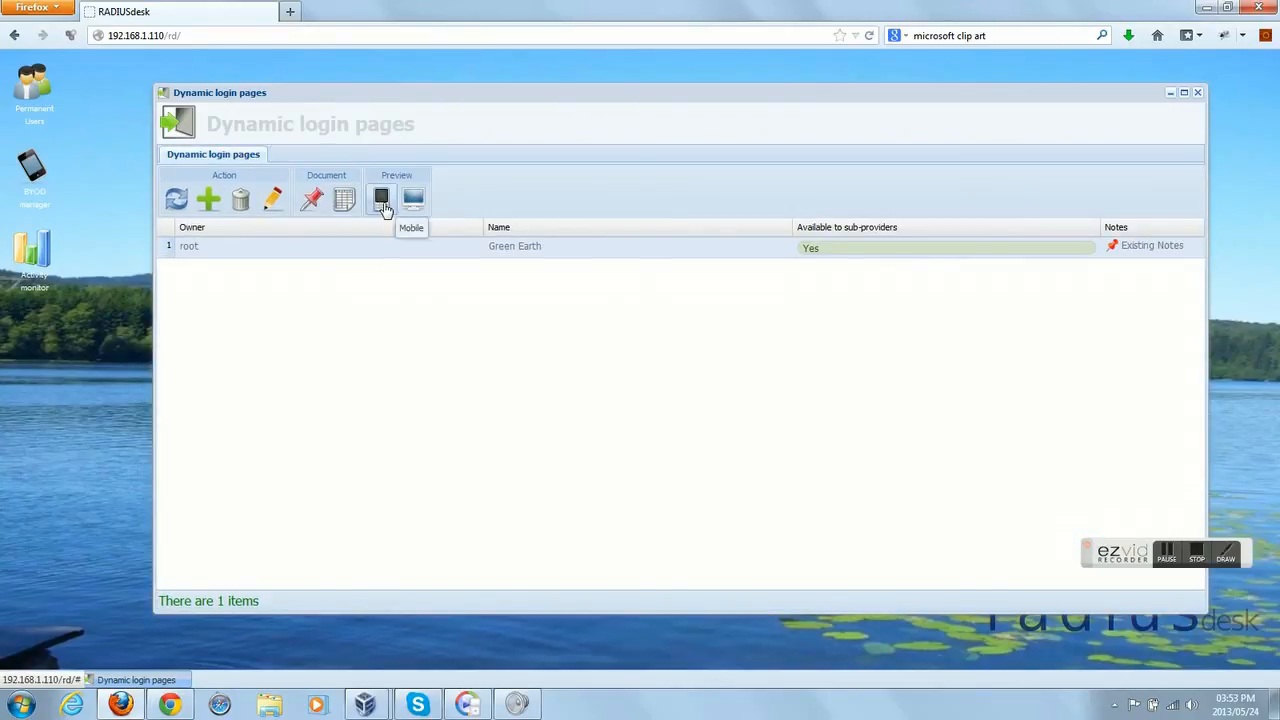
{"action": "left_click", "coordinate": [380, 198]}
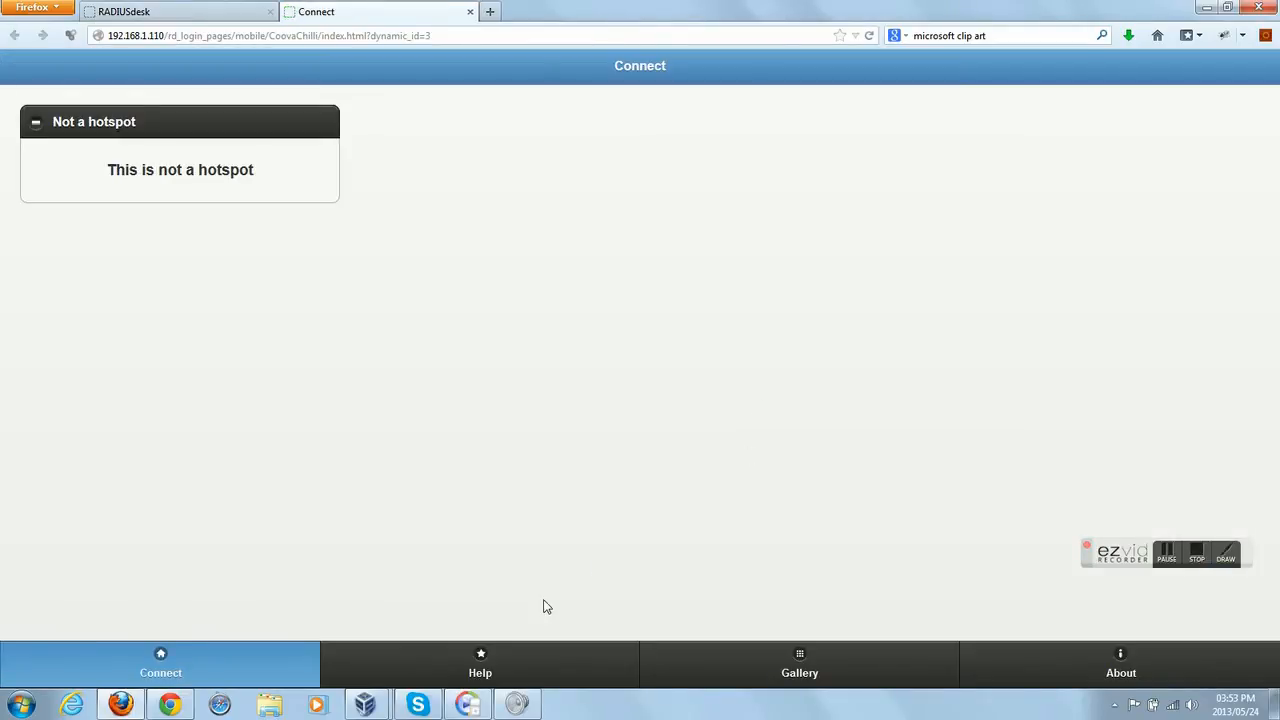
- Browse the mobile preview's Help, Gallery and About, then start the desktop login preview
{"action": "left_click", "coordinate": [480, 664]}
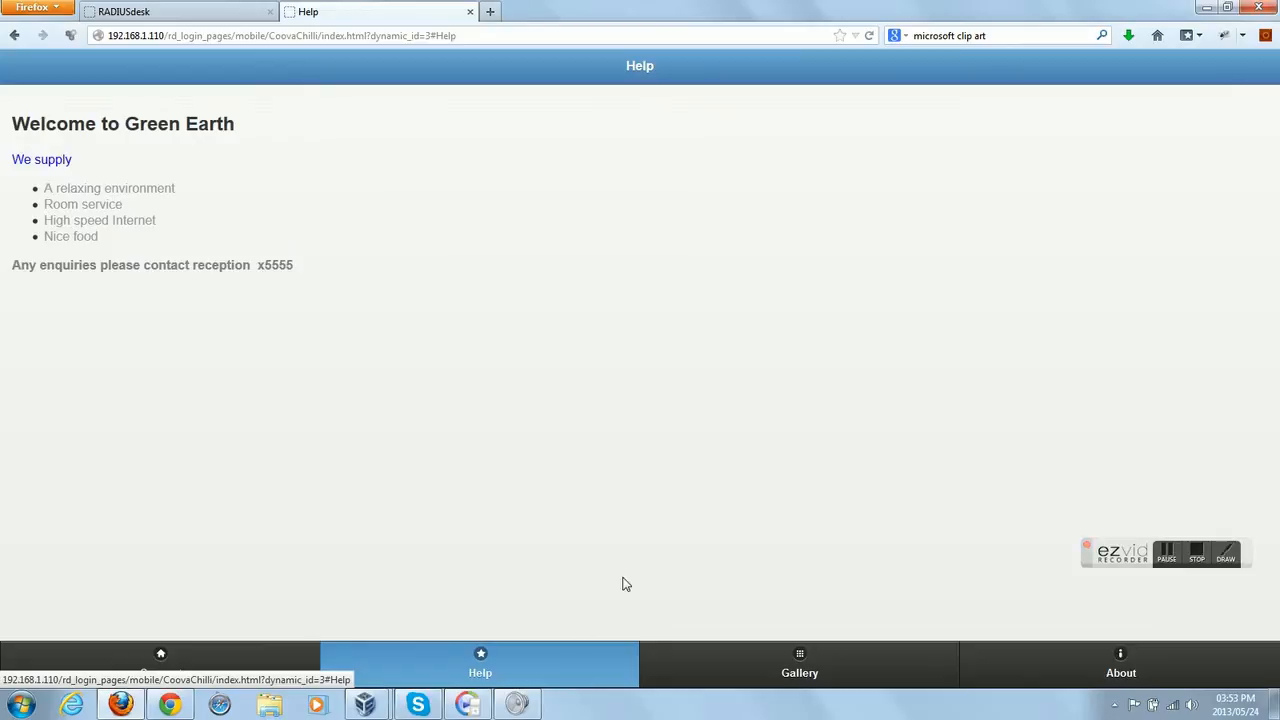
{"action": "left_click", "coordinate": [800, 664]}
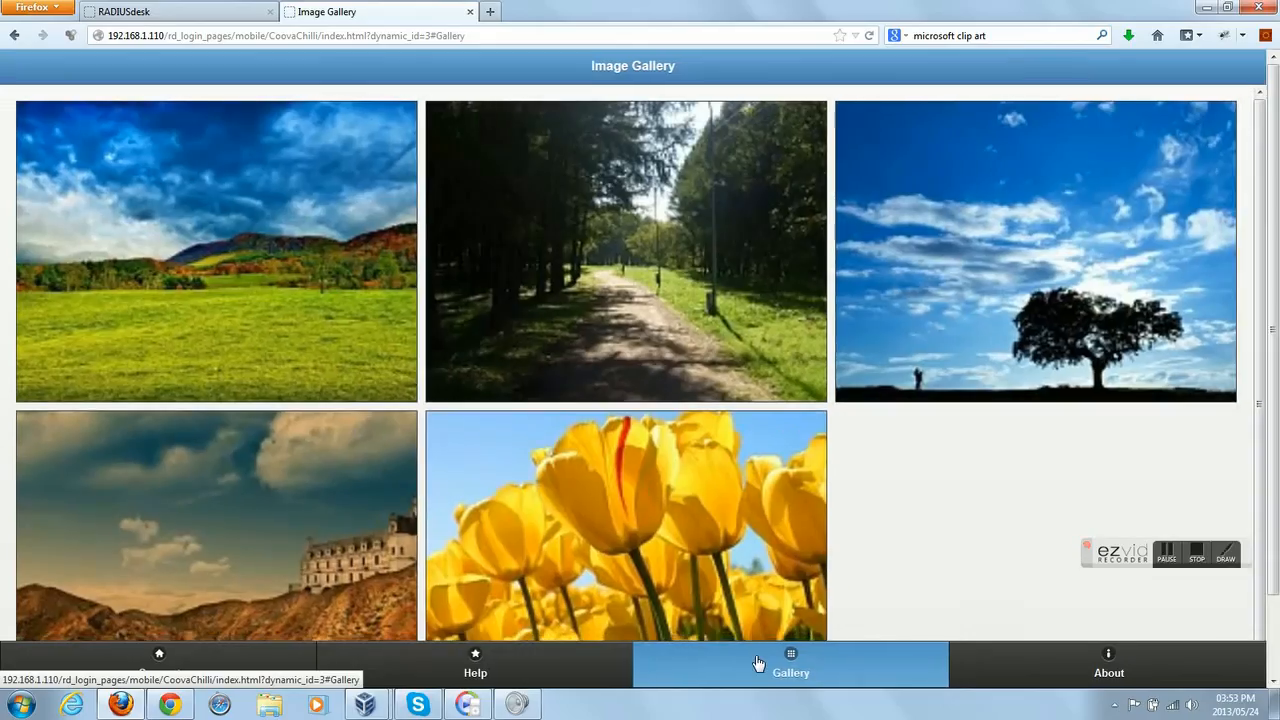
{"action": "left_click", "coordinate": [216, 252]}
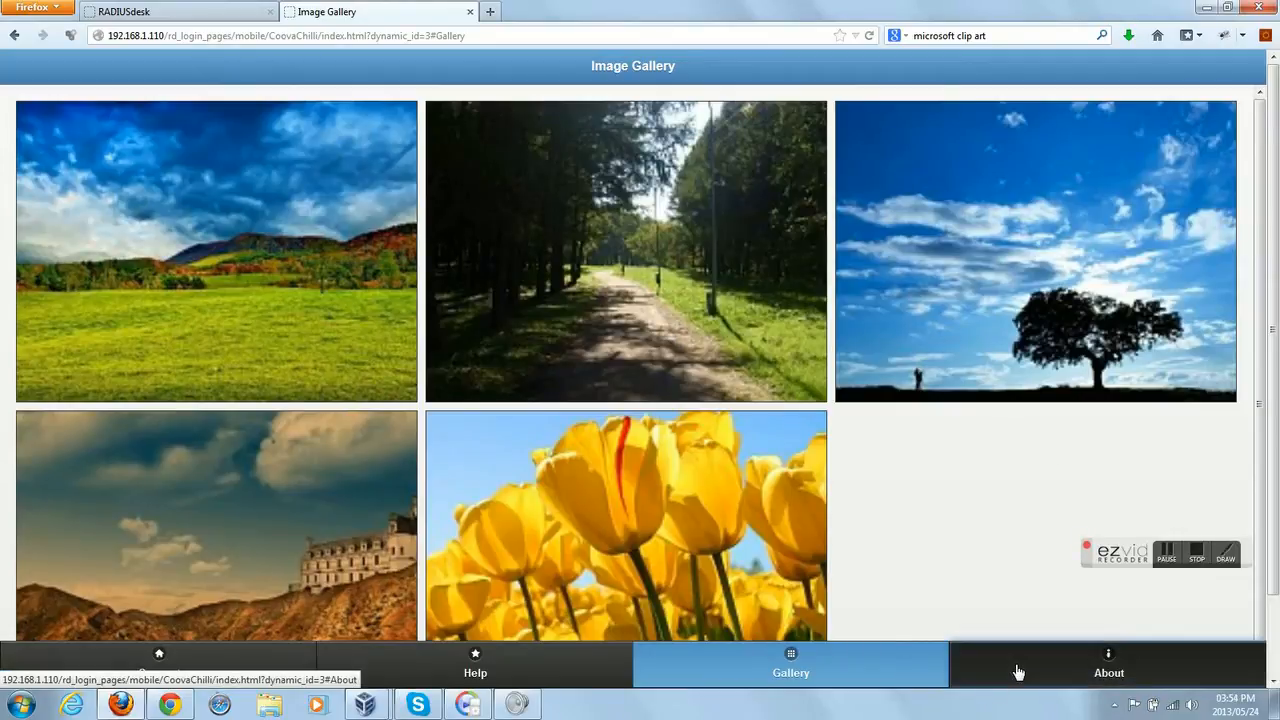
{"action": "left_click", "coordinate": [1108, 664]}
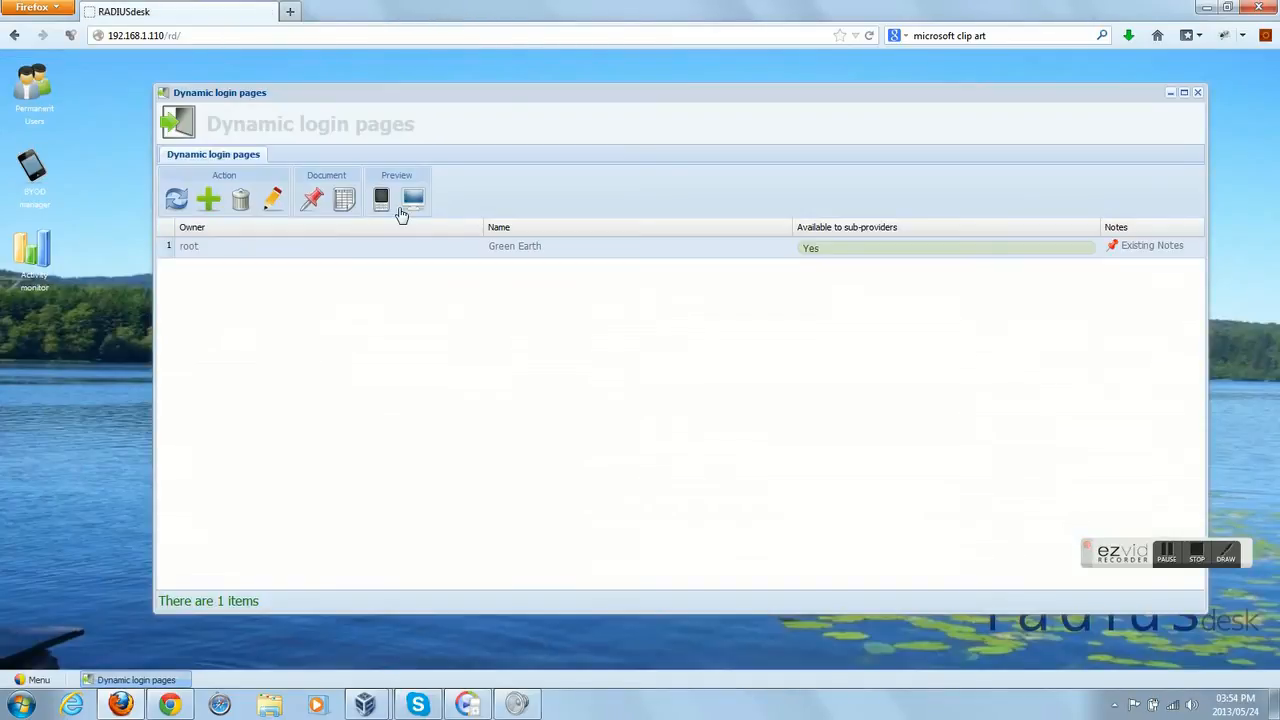
{"action": "mouse_move", "coordinate": [412, 200]}
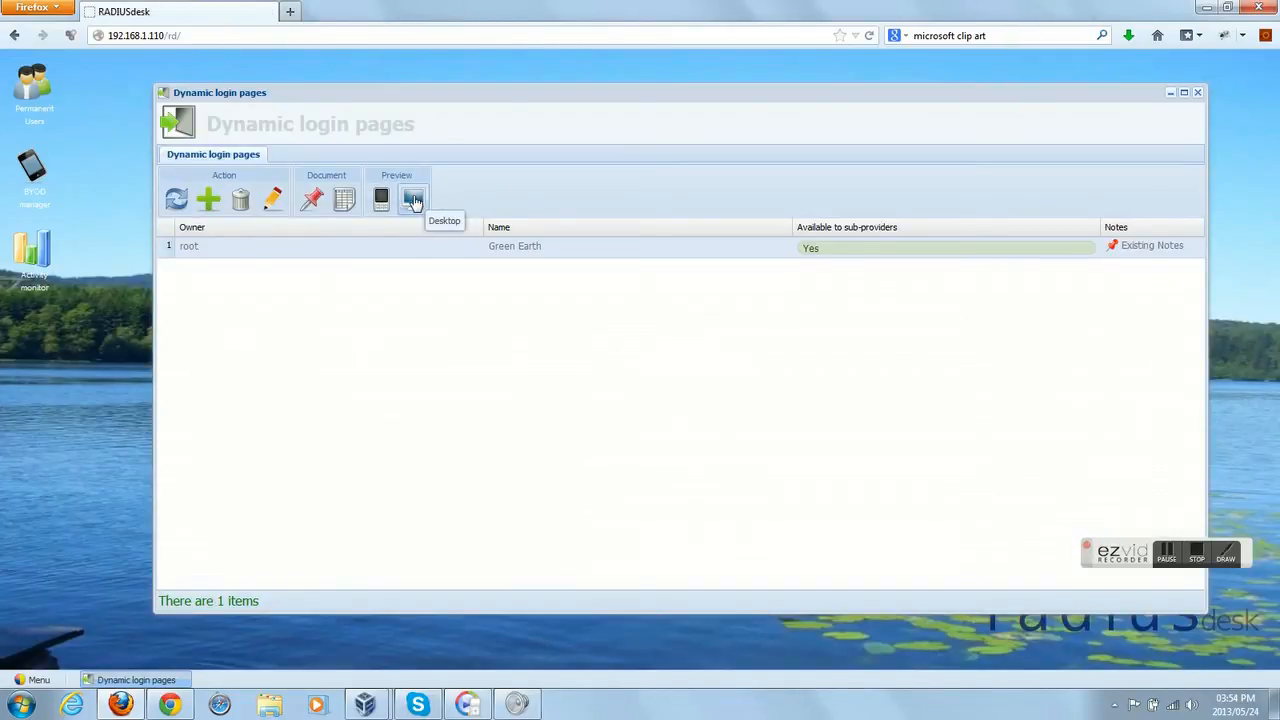
{"action": "left_click", "coordinate": [412, 200]}
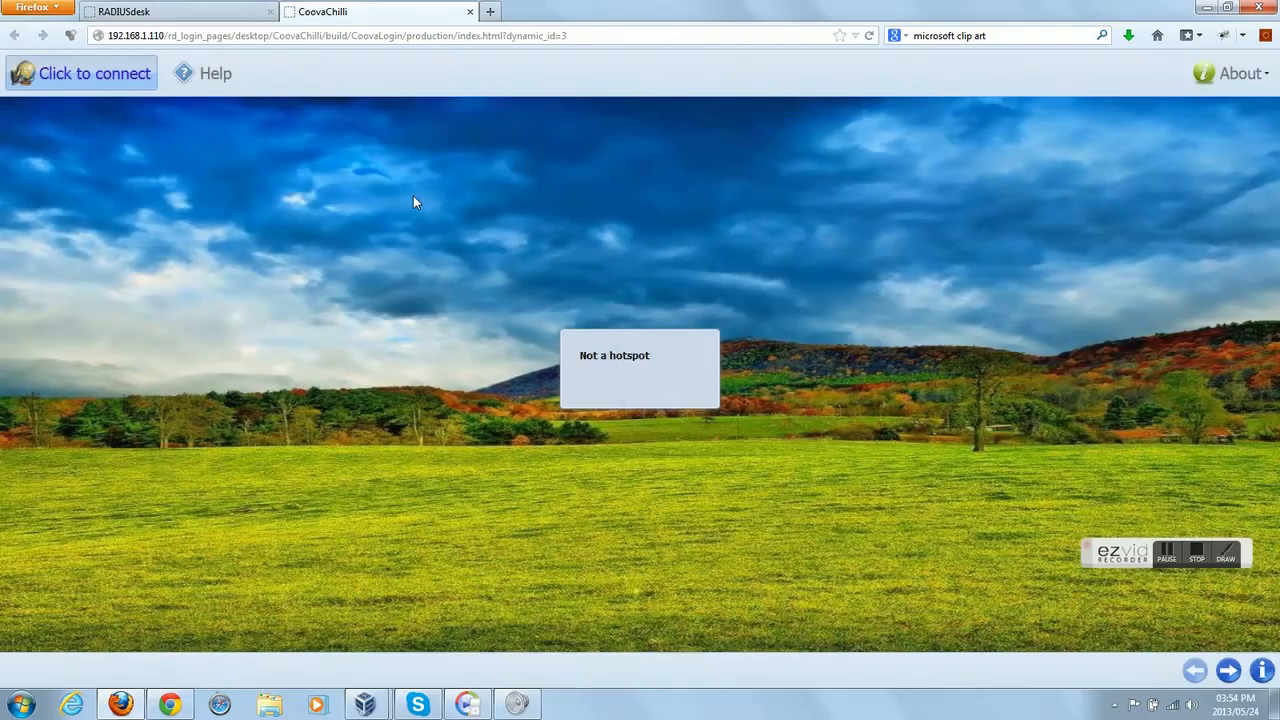
- View and close Green Earth's welcome Help window, then return to RADIUSdesk's Dynamic login pages
{"action": "left_click", "coordinate": [204, 72]}
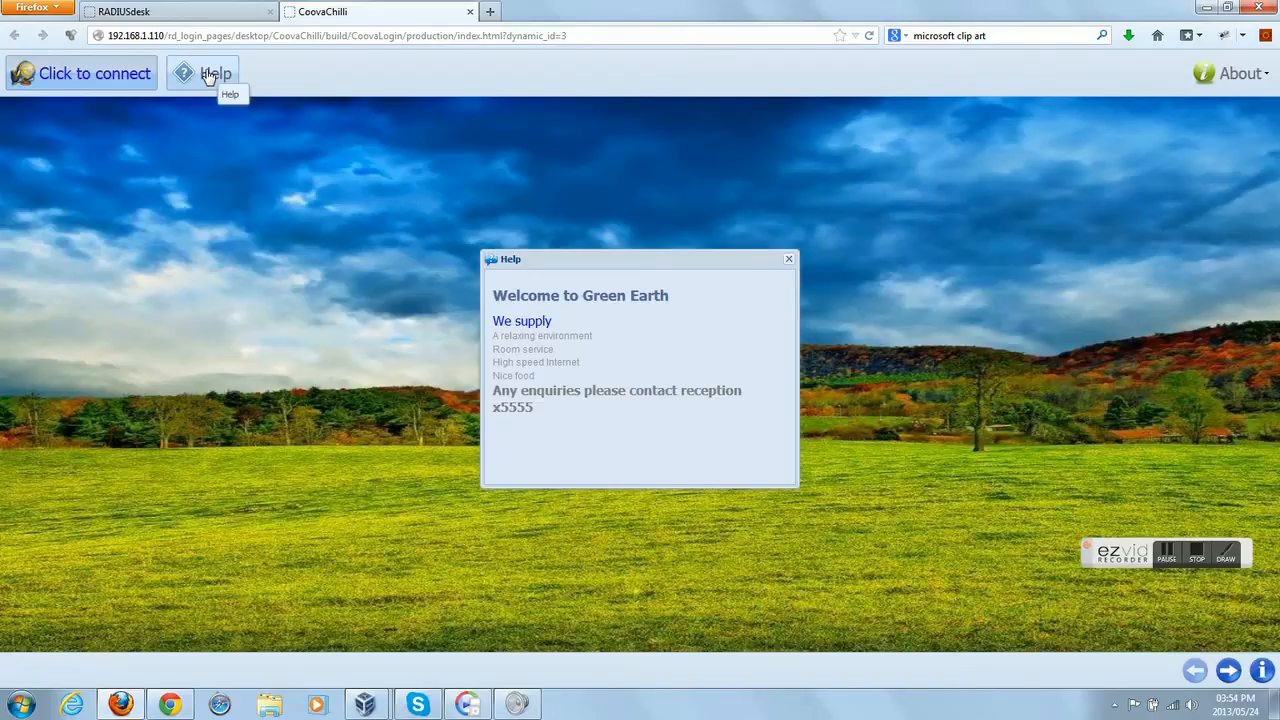
{"action": "mouse_move", "coordinate": [292, 324]}
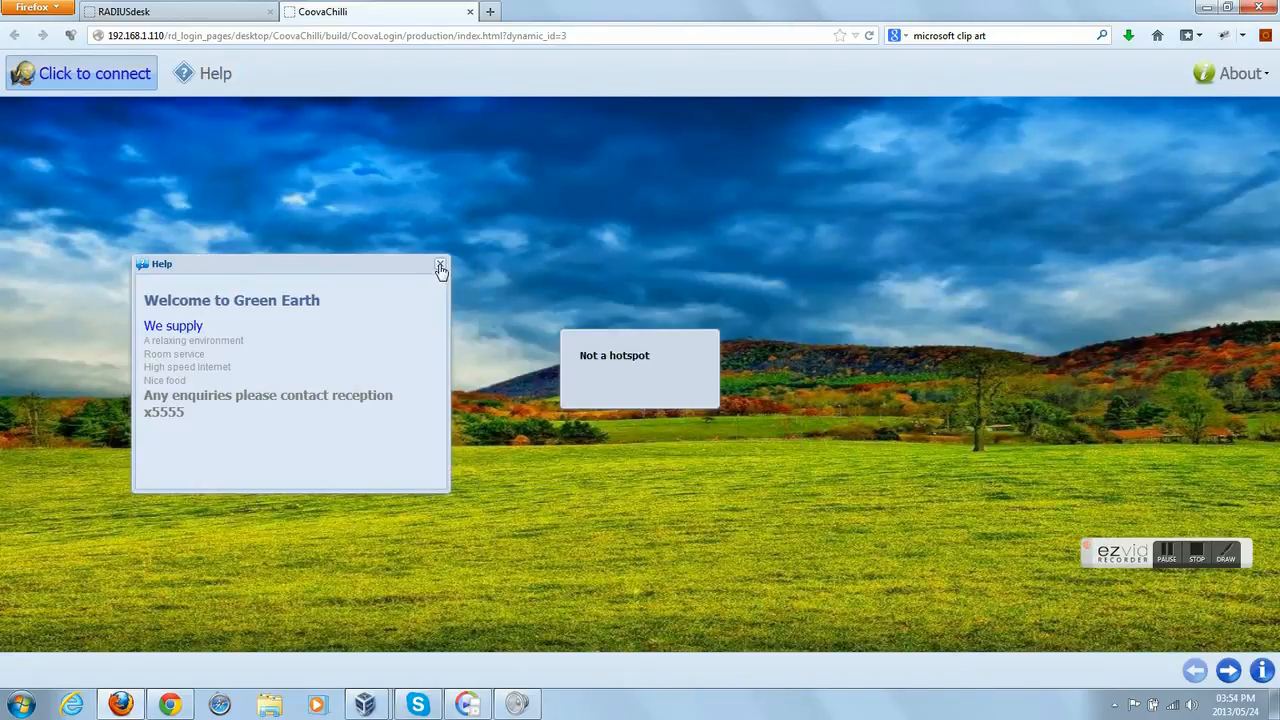
{"action": "left_click", "coordinate": [440, 264]}
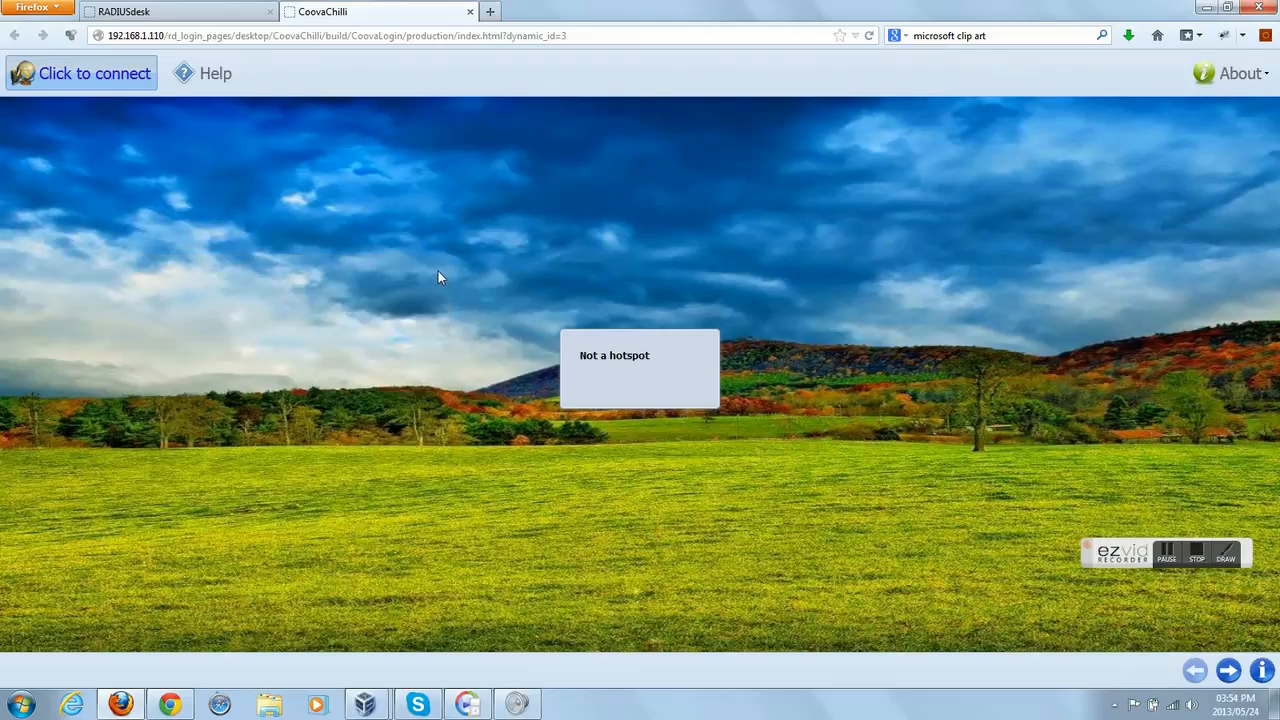
{"action": "left_click", "coordinate": [1240, 72]}
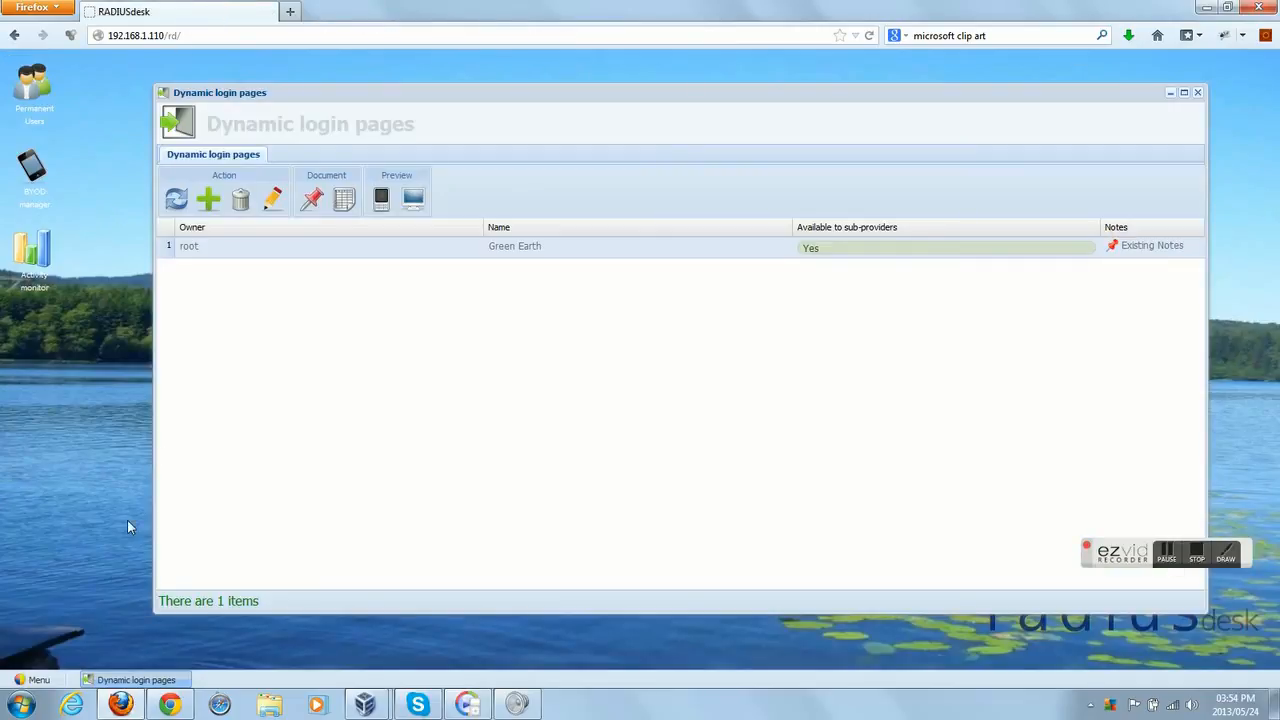
{"action": "left_click", "coordinate": [1168, 556]}
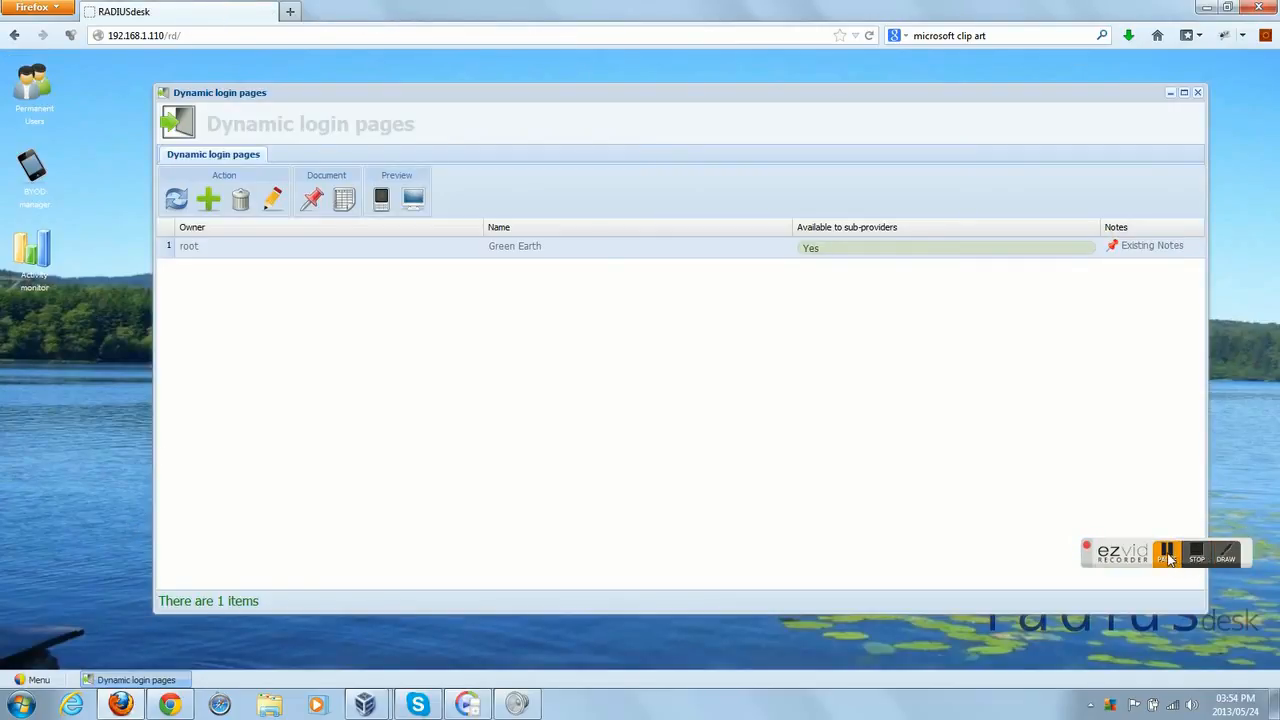